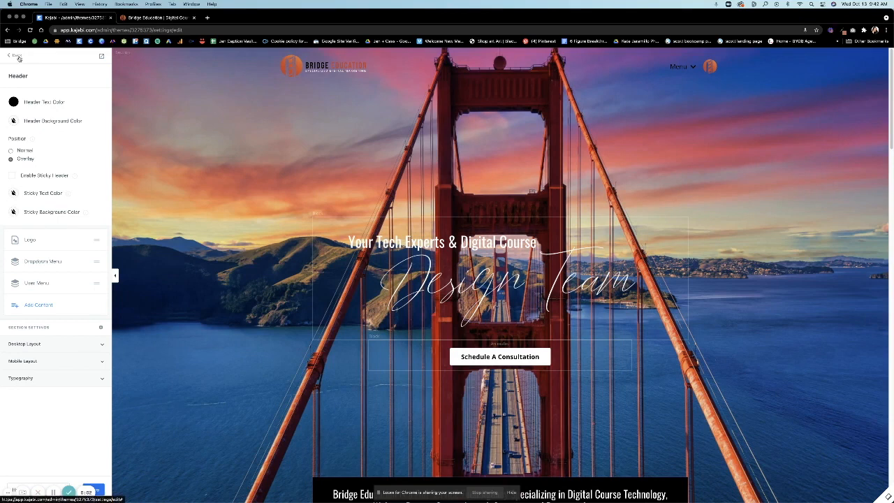
Step: Set the header background colour to the tan swatch in the header settings
left_click(15, 56)
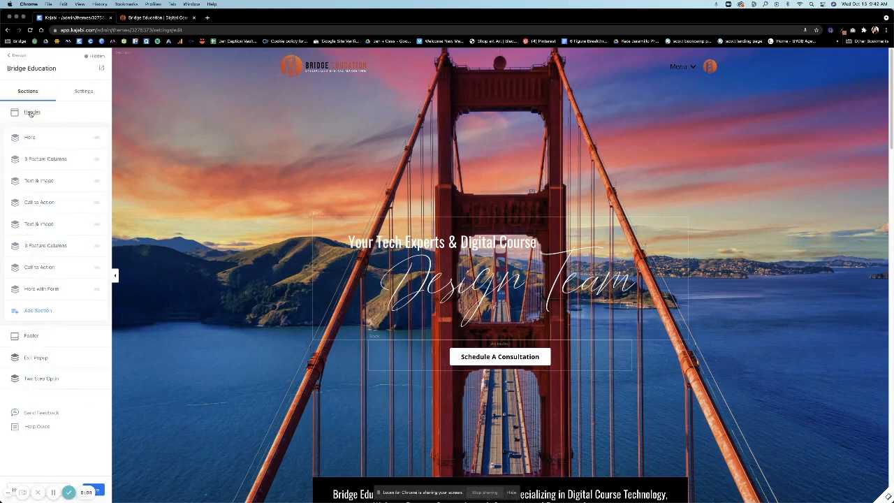
left_click(30, 111)
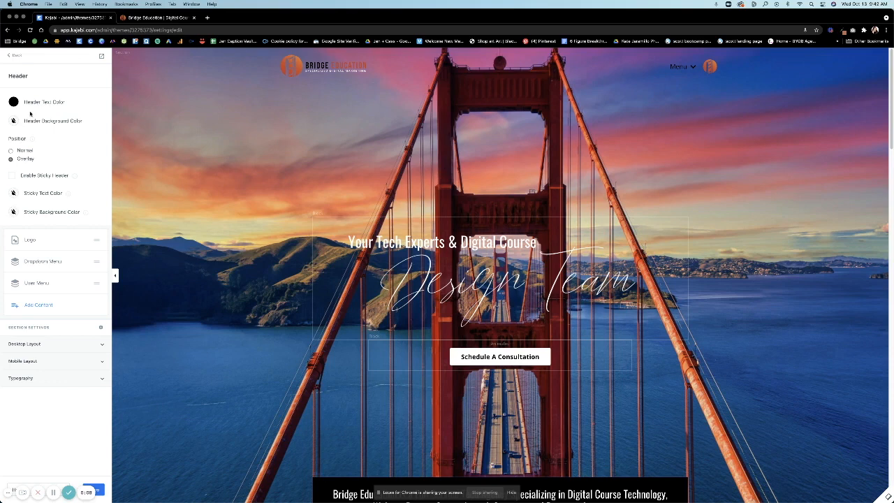
mouse_move(795, 71)
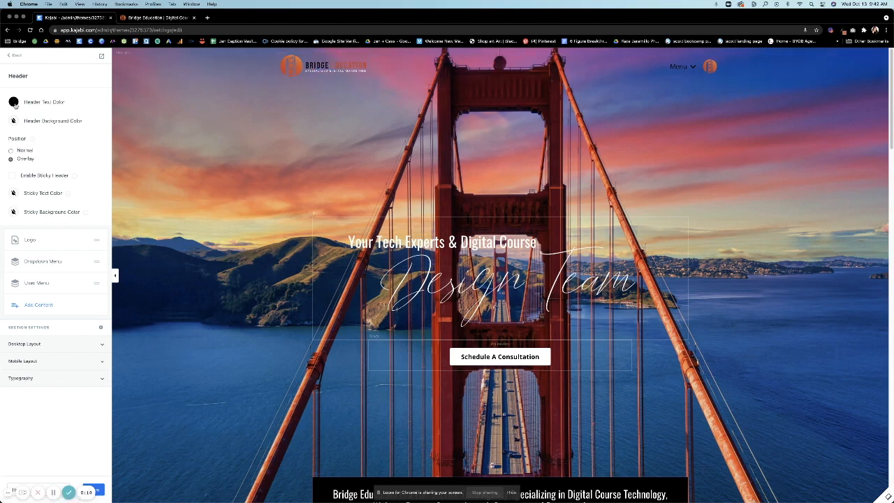
left_click(13, 102)
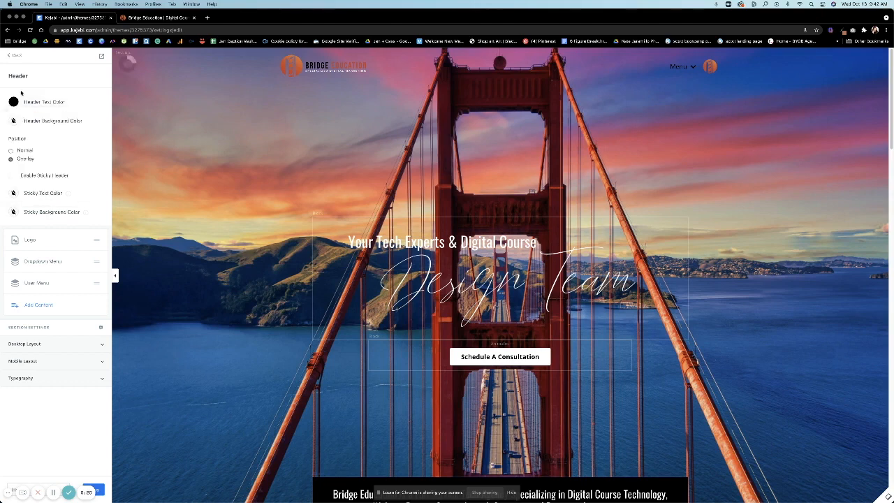
left_click(13, 120)
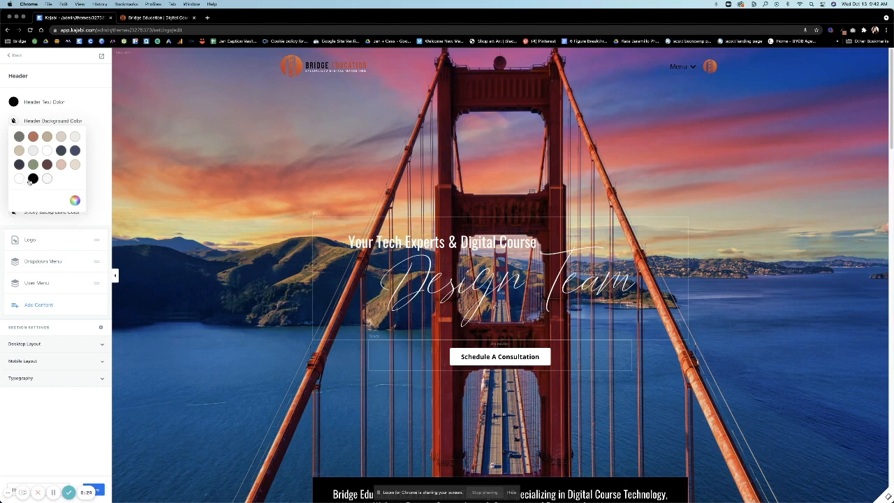
left_click(47, 150)
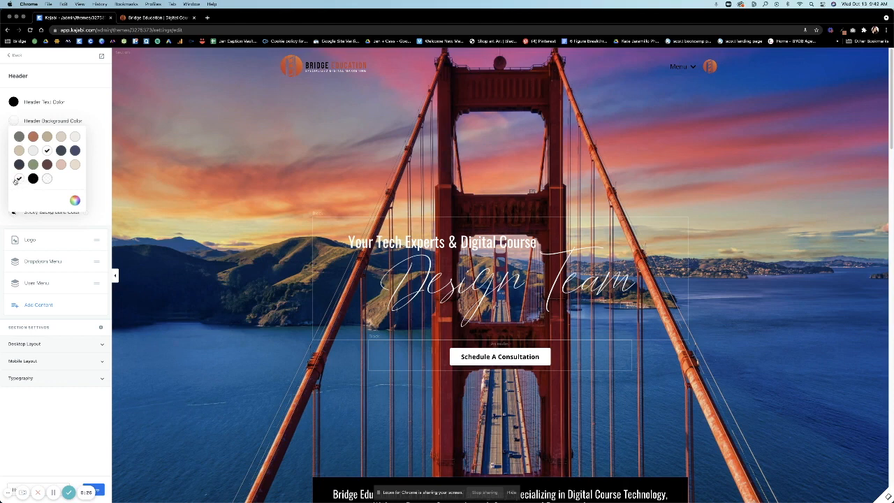
left_click(76, 165)
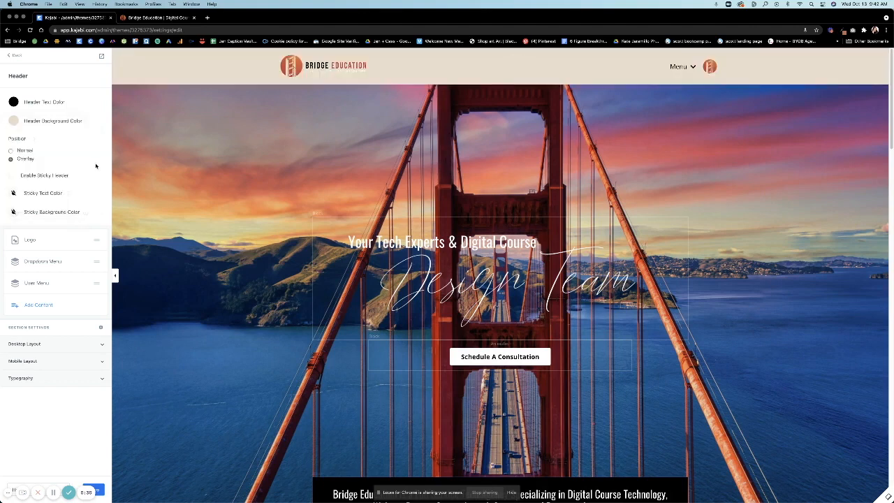
mouse_move(109, 165)
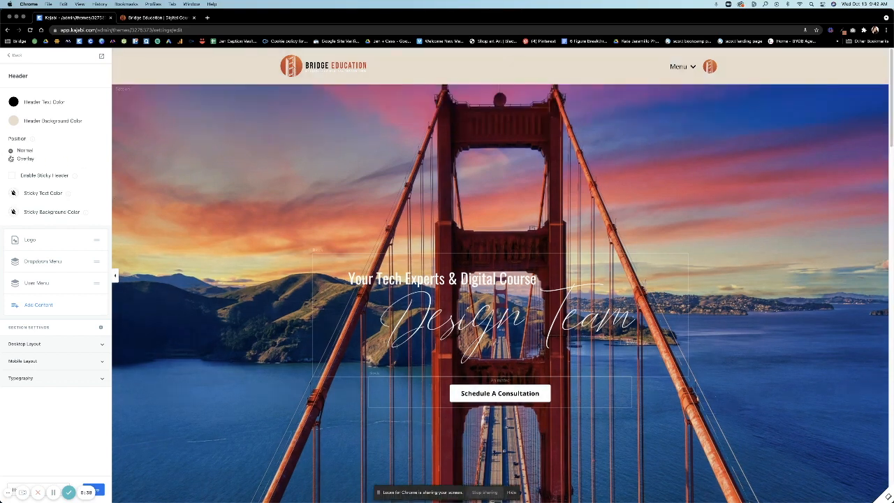
Step: Leave the header Position on Normal and enable the sticky header
left_click(11, 159)
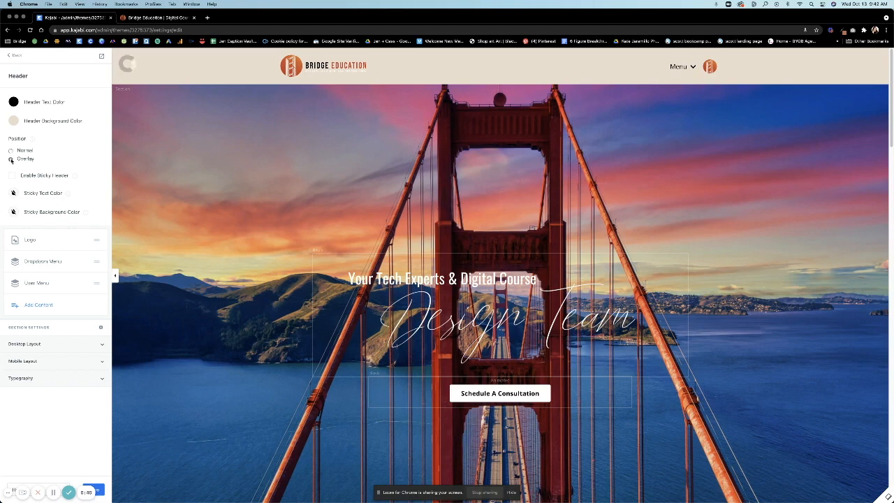
scroll("down", 3)
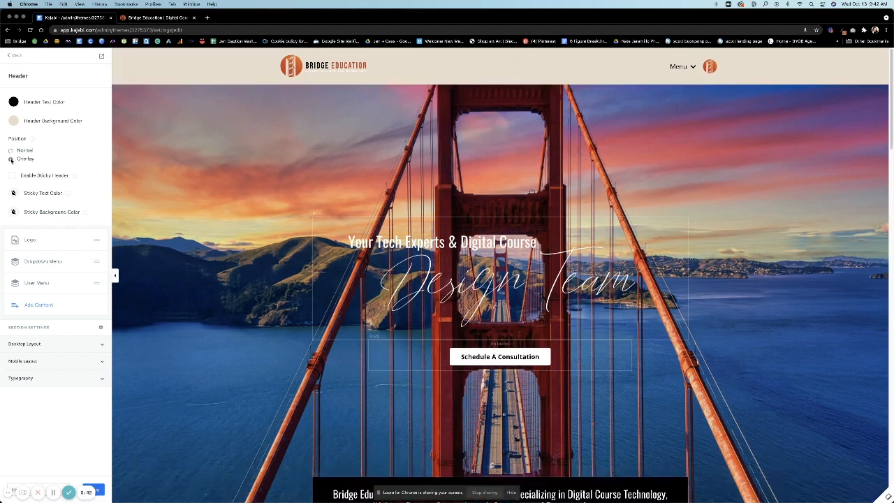
left_click(11, 151)
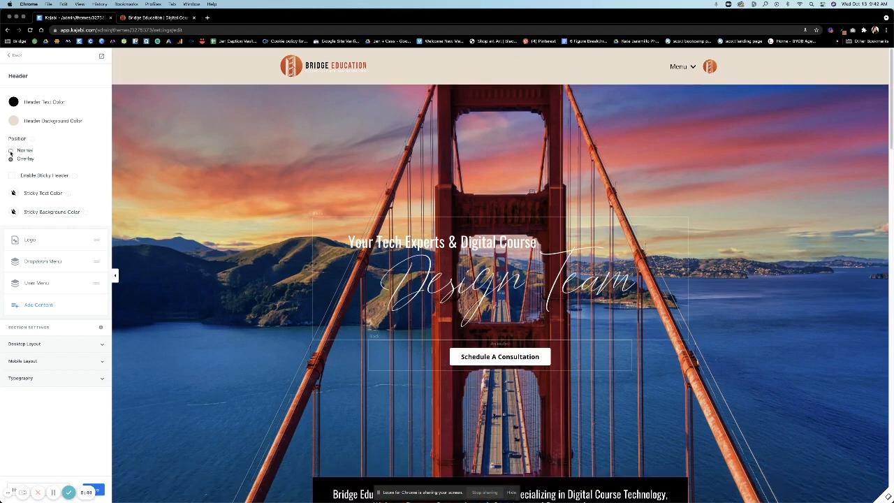
left_click(12, 151)
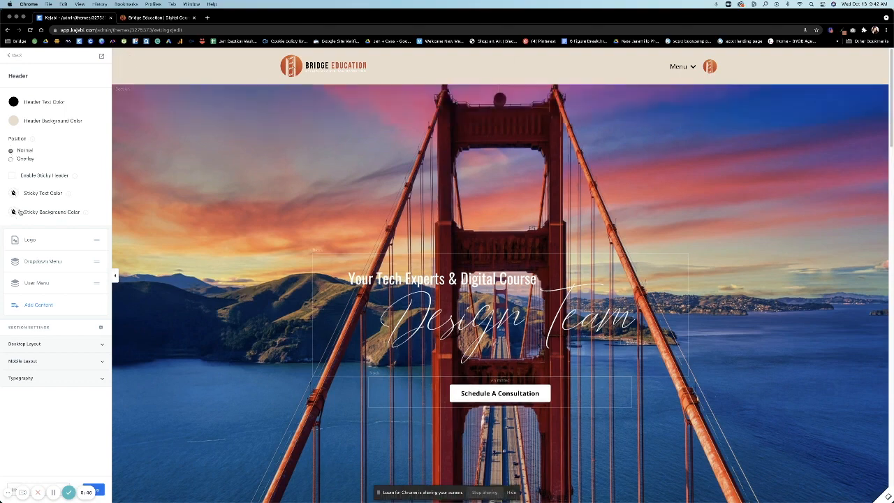
left_click(11, 175)
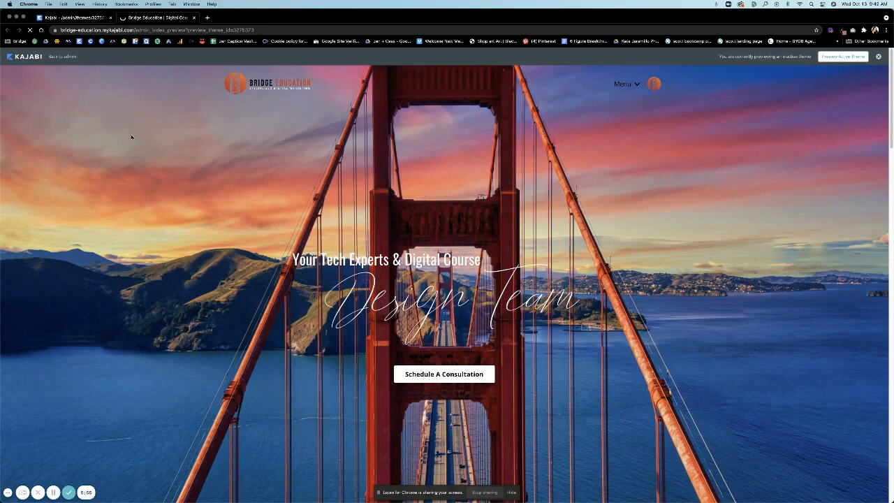
Step: Scroll down and back up through the previewed landing page
scroll("down", 3)
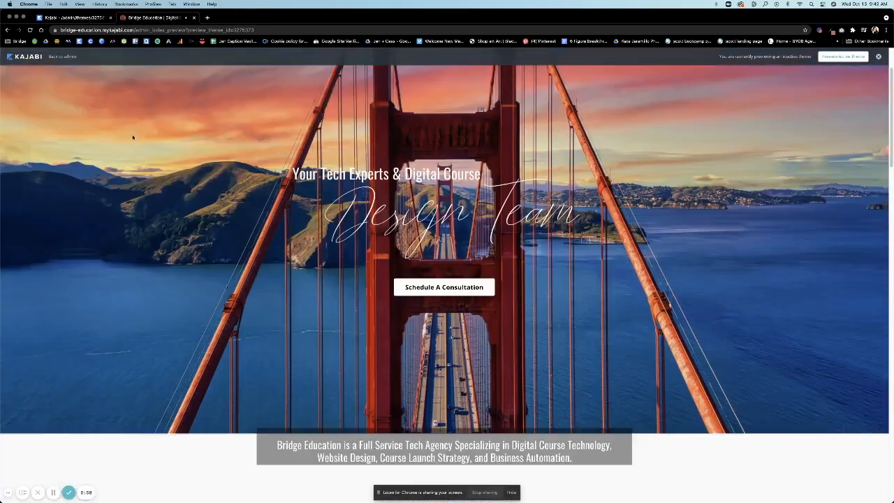
scroll("up", 3)
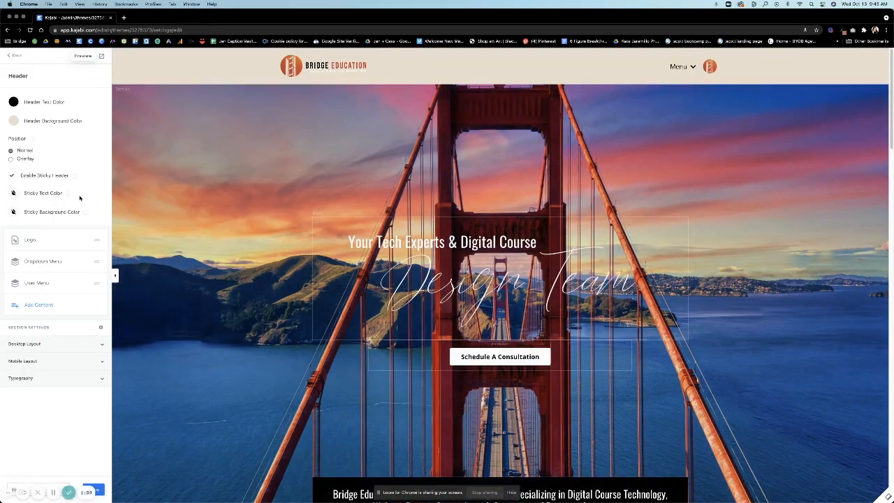
scroll("down", 3)
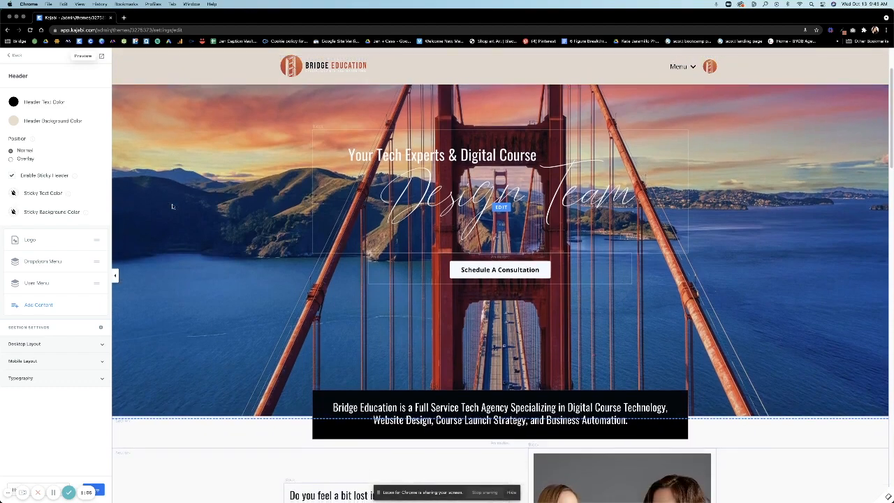
scroll("down", 3)
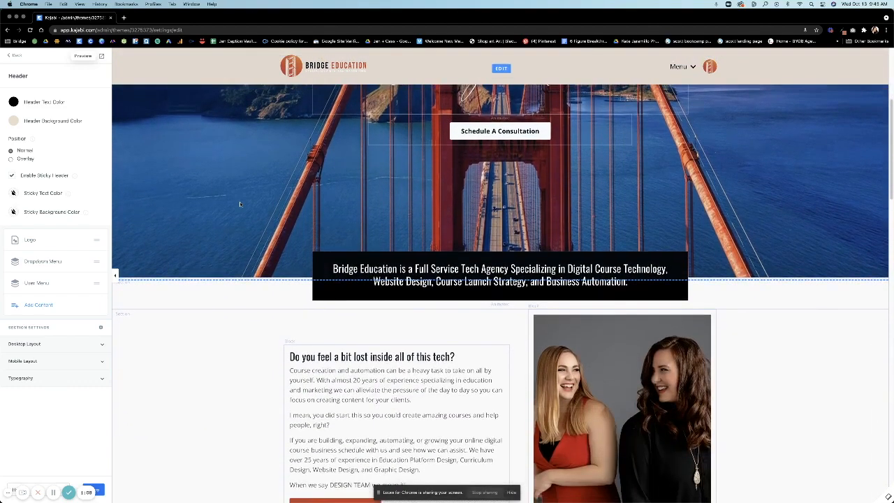
scroll("down", 3)
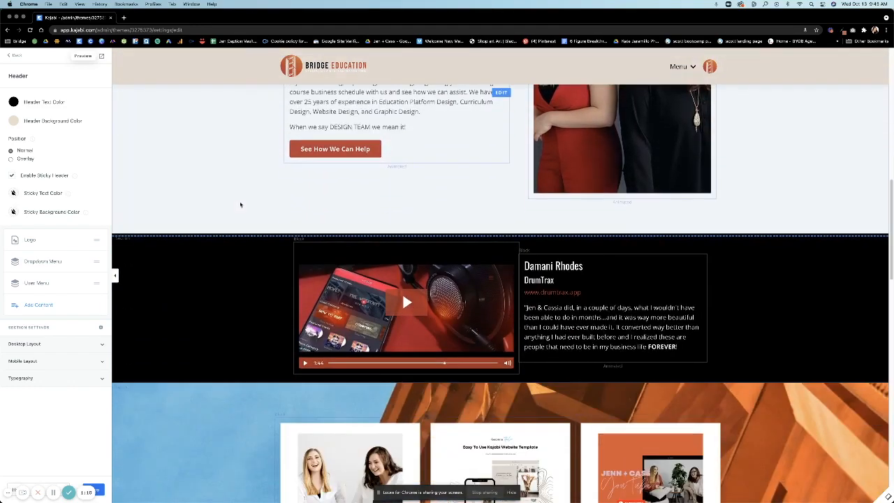
scroll("up", 3)
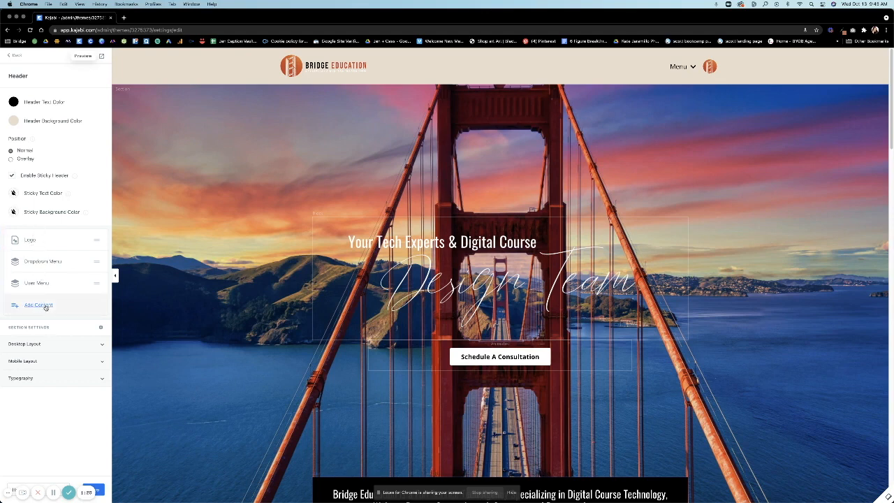
Step: Add a Hello Bar block to the header and return to the header settings
left_click(37, 304)
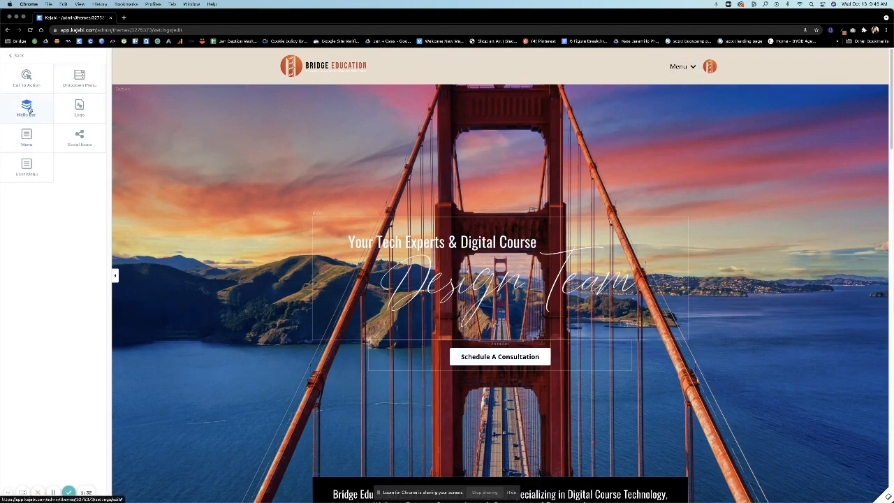
left_click(26, 109)
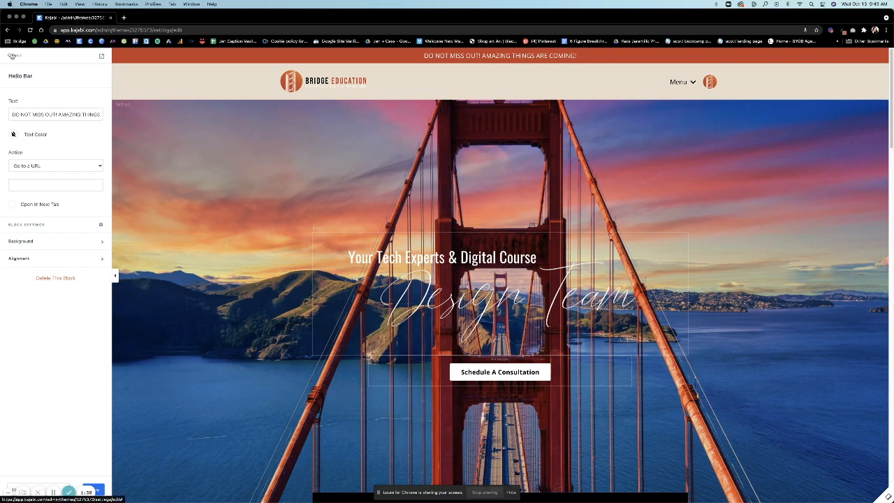
left_click(17, 56)
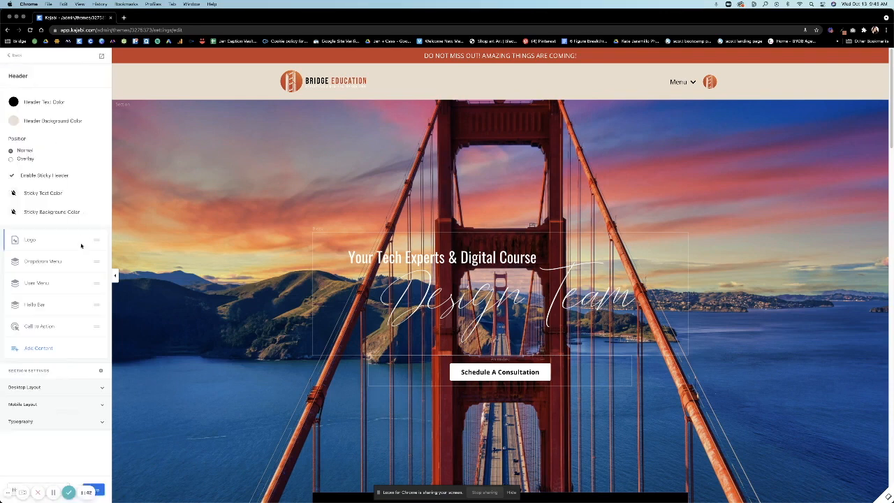
Step: Check the Call To Action block and add a Social Icons block to the header
left_click(39, 327)
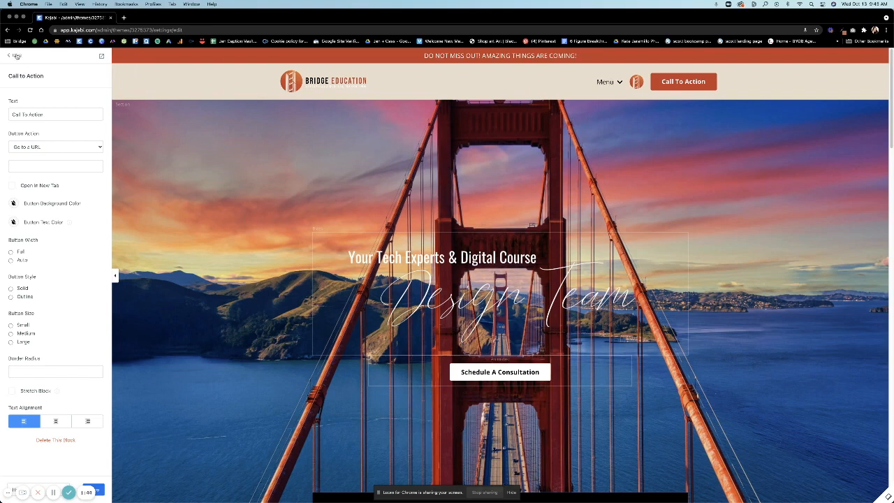
left_click(17, 56)
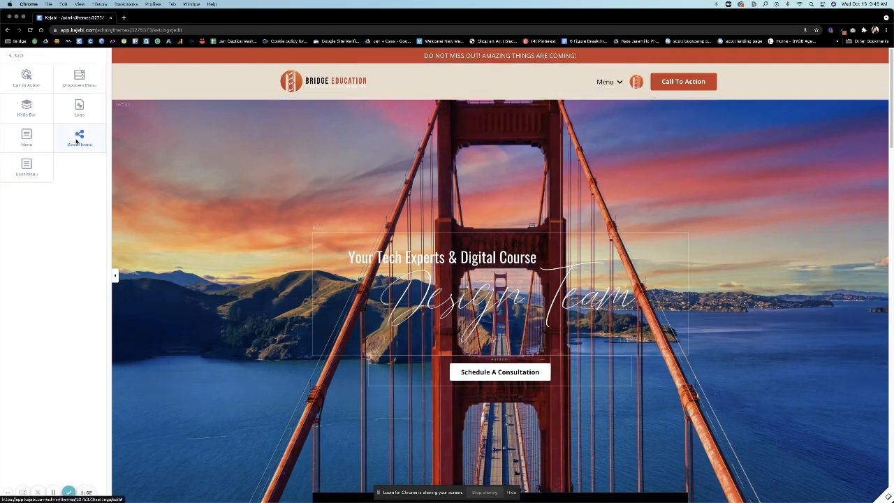
left_click(79, 139)
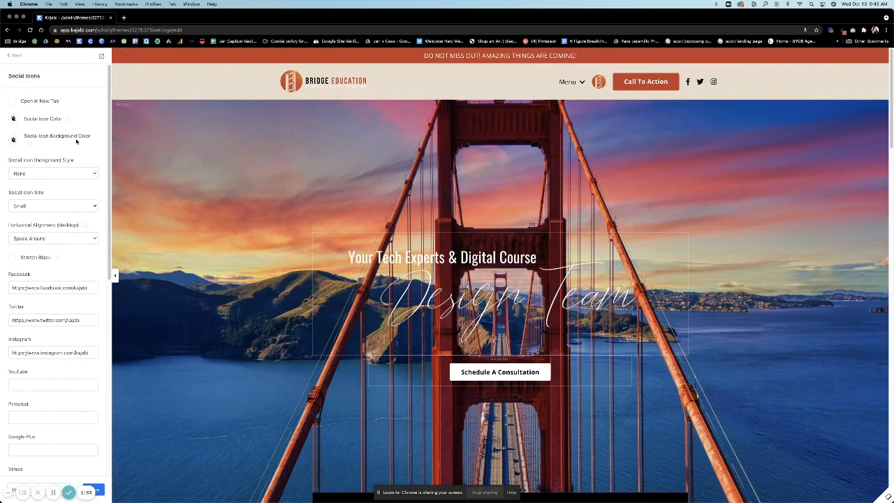
mouse_move(15, 165)
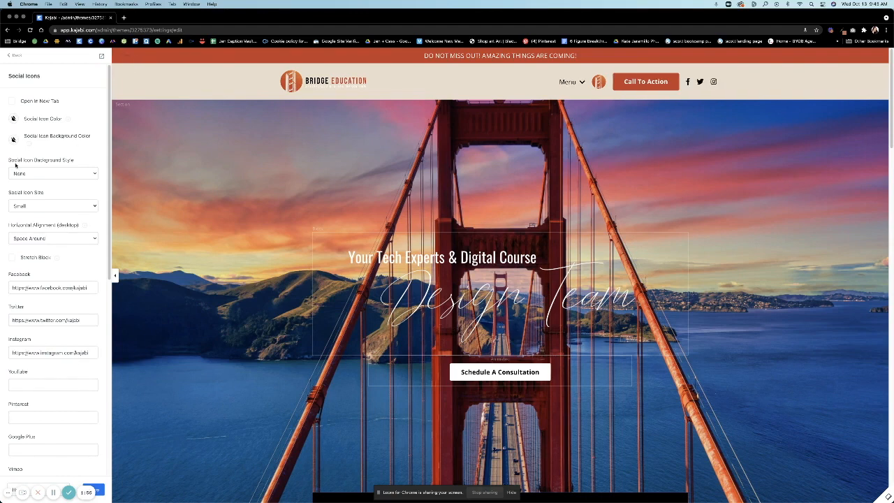
Step: Drag the social icons ahead of the Call To Action button in the block list
left_click(17, 55)
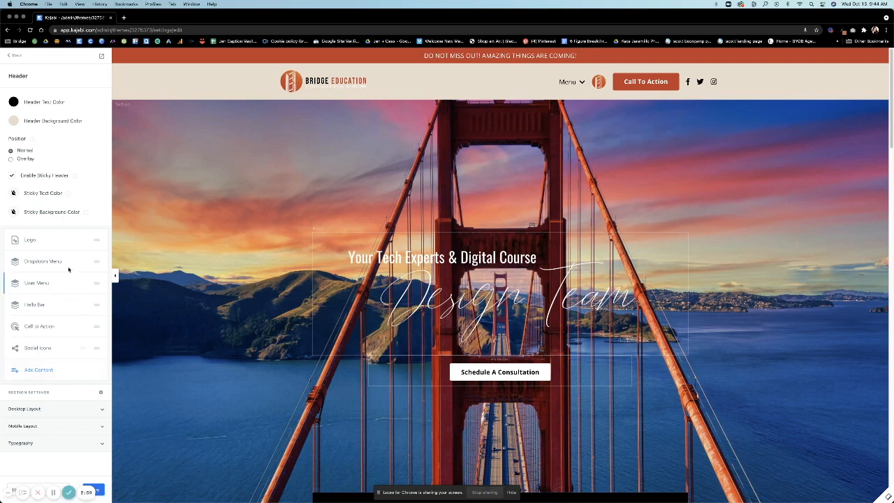
left_click_drag(37, 282, 36, 318)
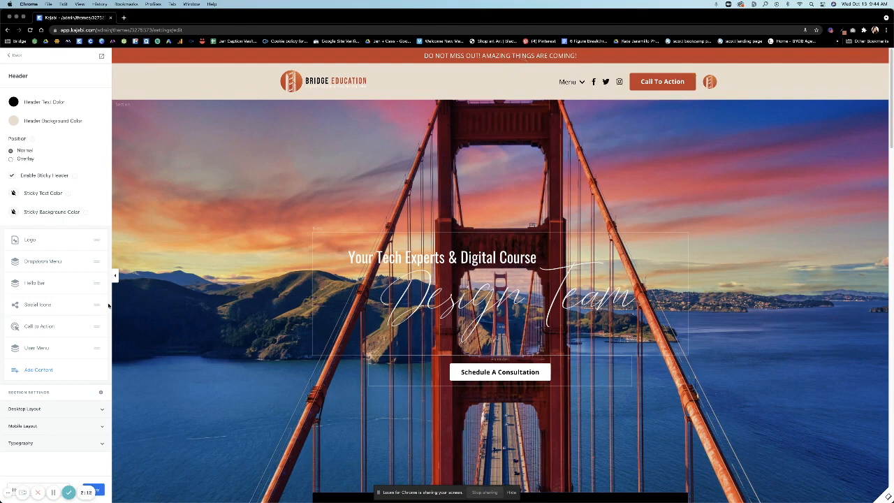
mouse_move(86, 347)
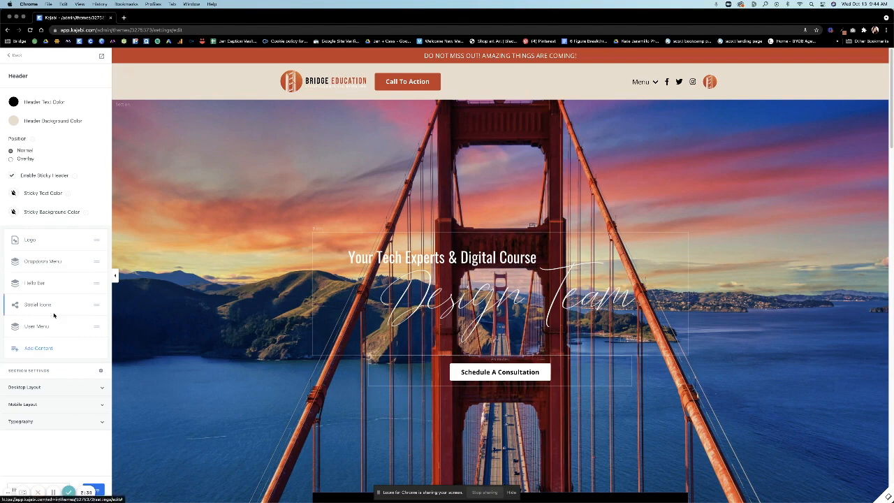
mouse_move(644, 81)
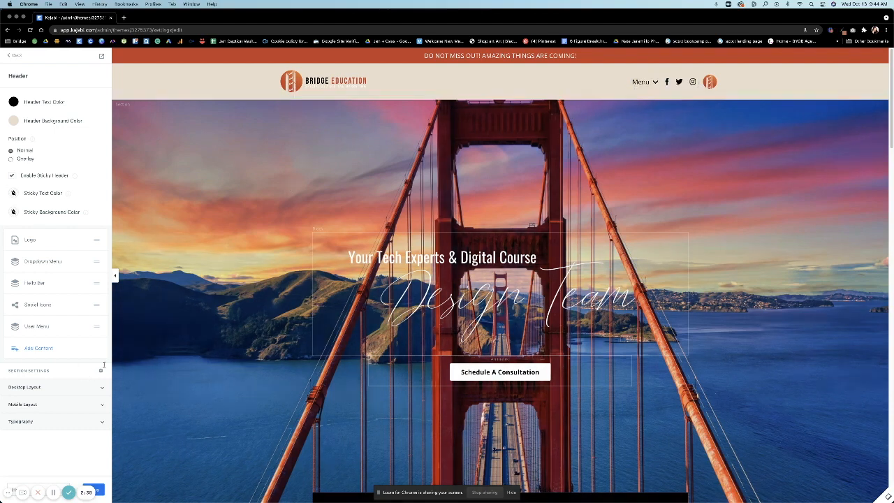
Step: Delete the Social Icons and User Menu blocks, then bring up Add Content
left_click(95, 304)
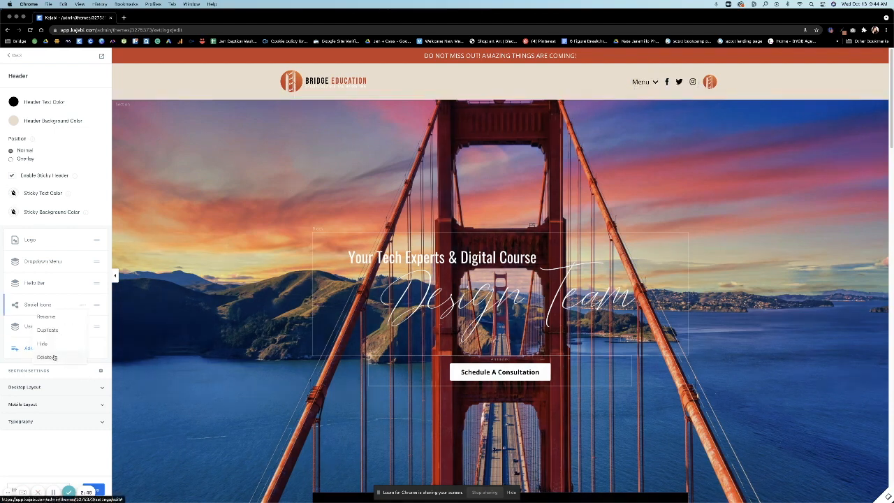
left_click(48, 357)
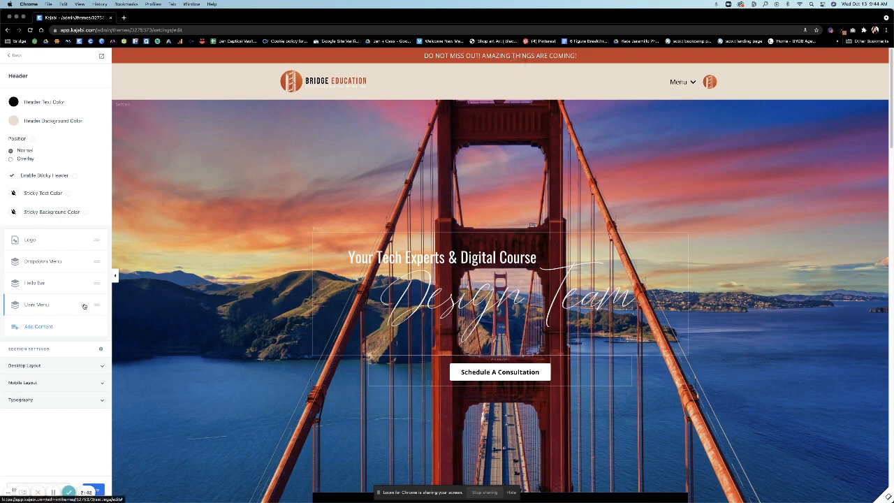
left_click(84, 307)
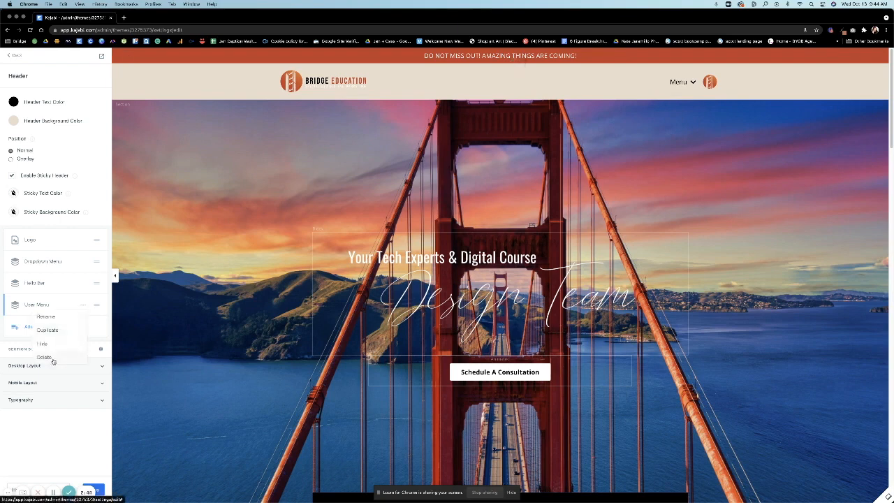
left_click(44, 358)
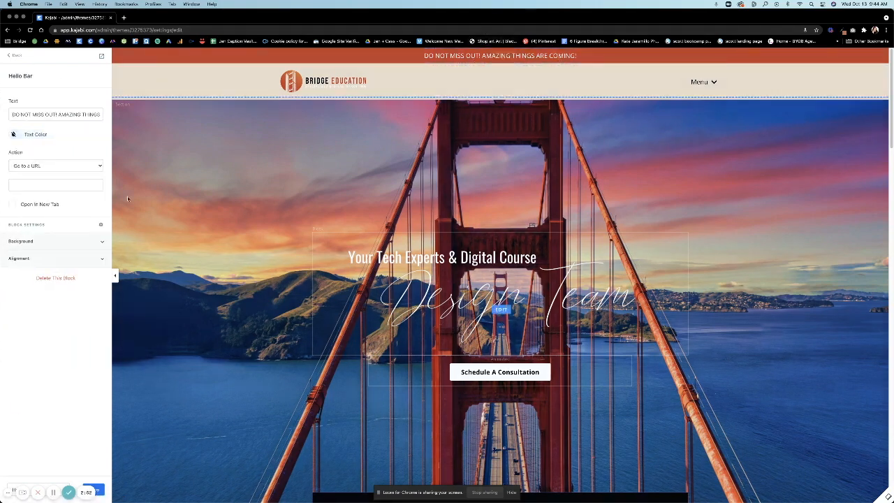
left_click(15, 56)
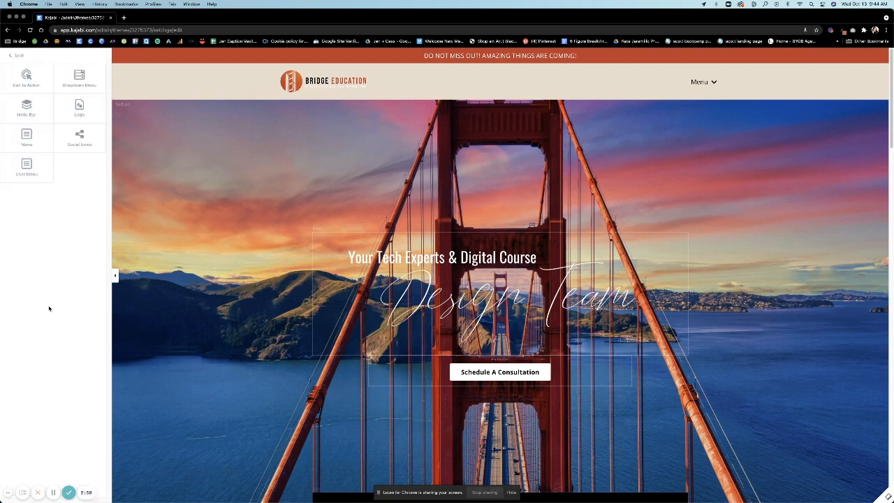
Step: Add a Menu block with the main site links beside the header logo
left_click(27, 138)
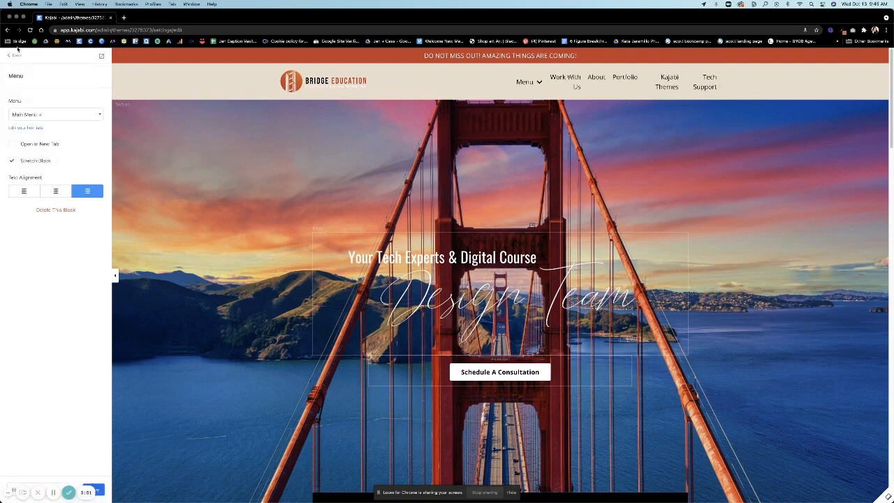
left_click(15, 56)
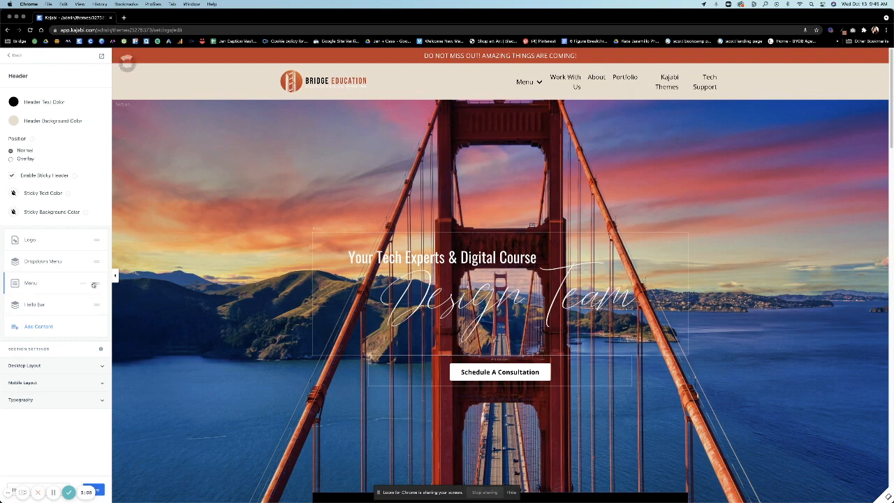
left_click(31, 282)
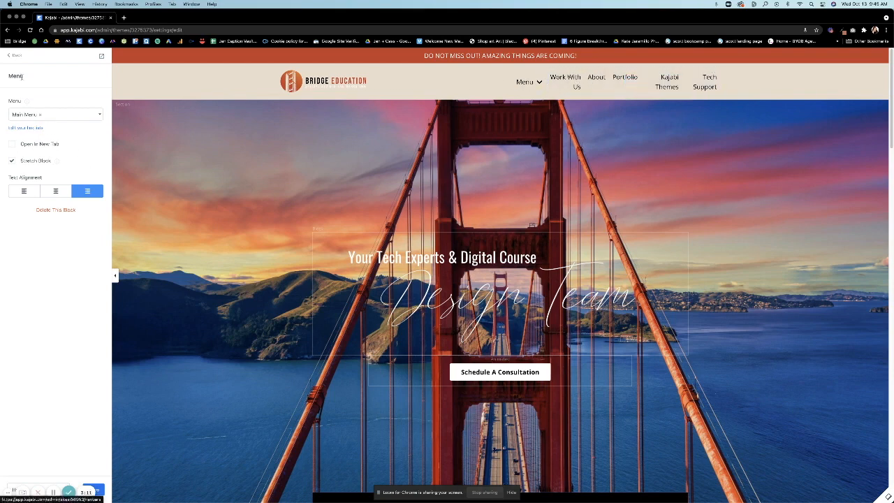
left_click(15, 56)
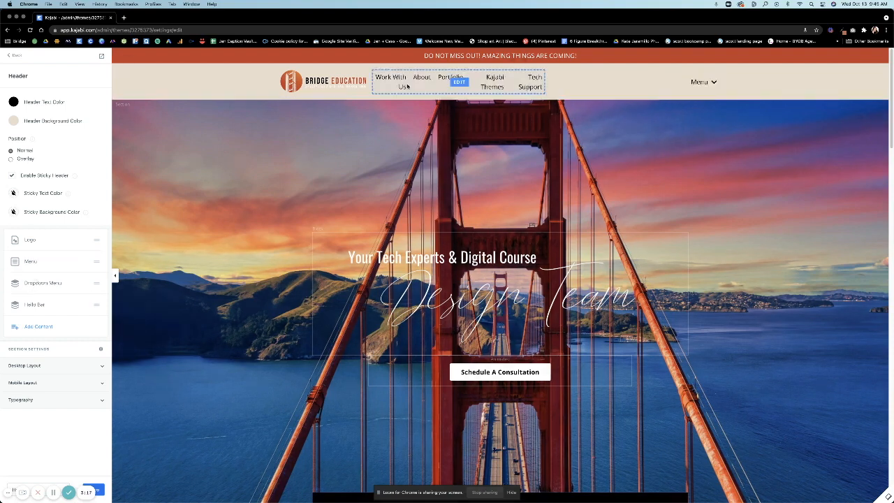
left_click(704, 81)
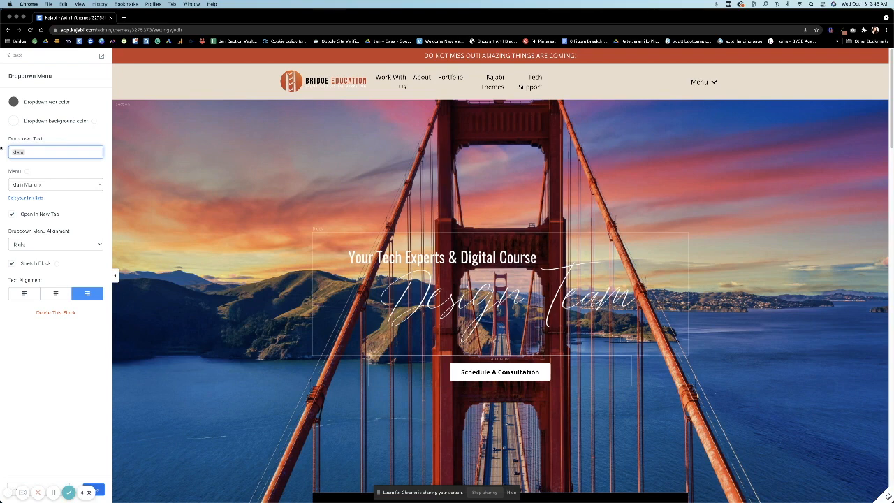
Step: Set Dropdown Text to 'Student' and open the Navigation Menus page
type("Student")
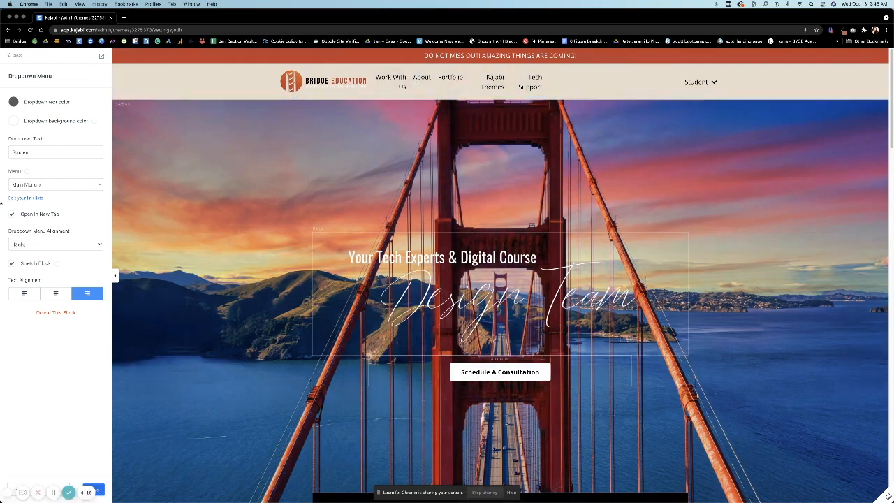
left_click(206, 17)
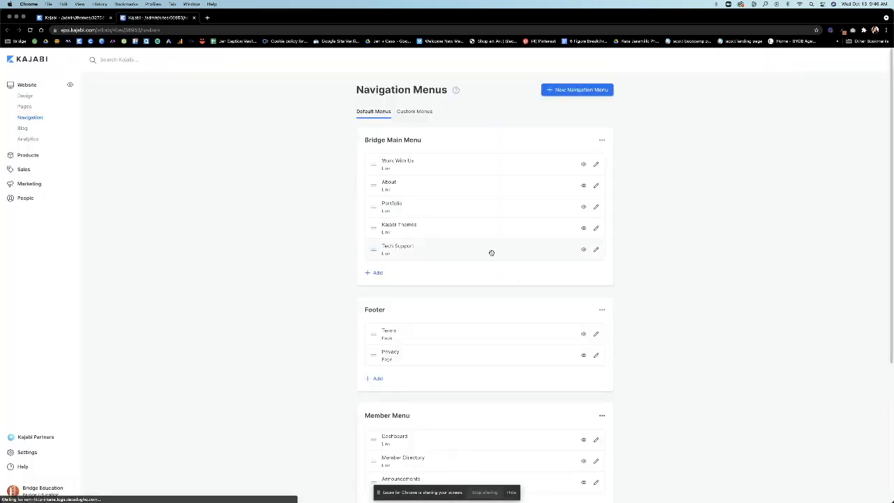
mouse_move(422, 348)
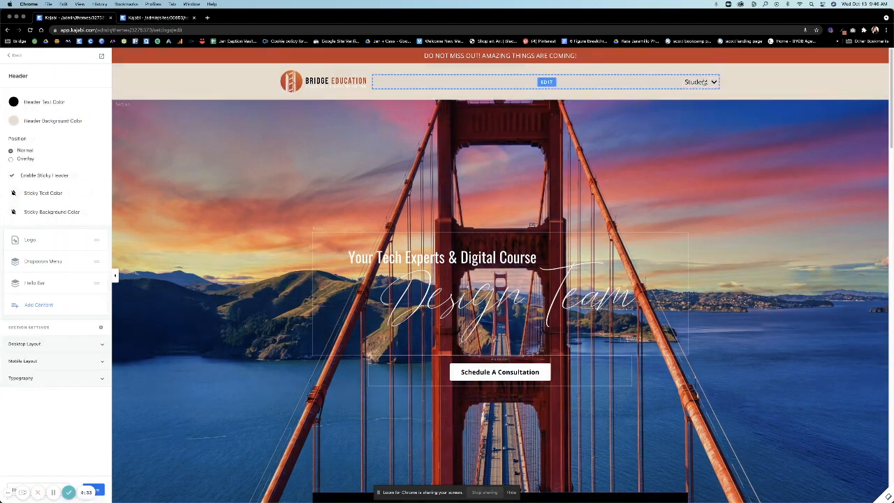
Step: Change the dropdown's Dropdown Text back to 'Menu'
left_click(42, 262)
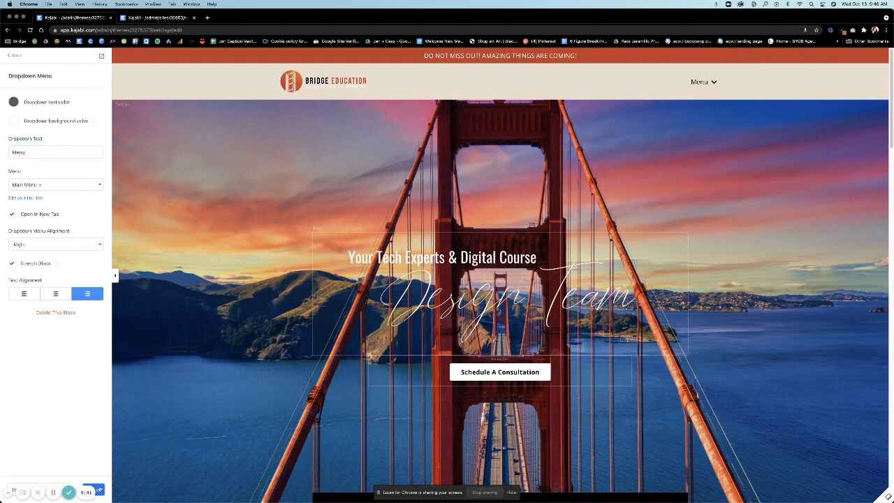
left_click(324, 81)
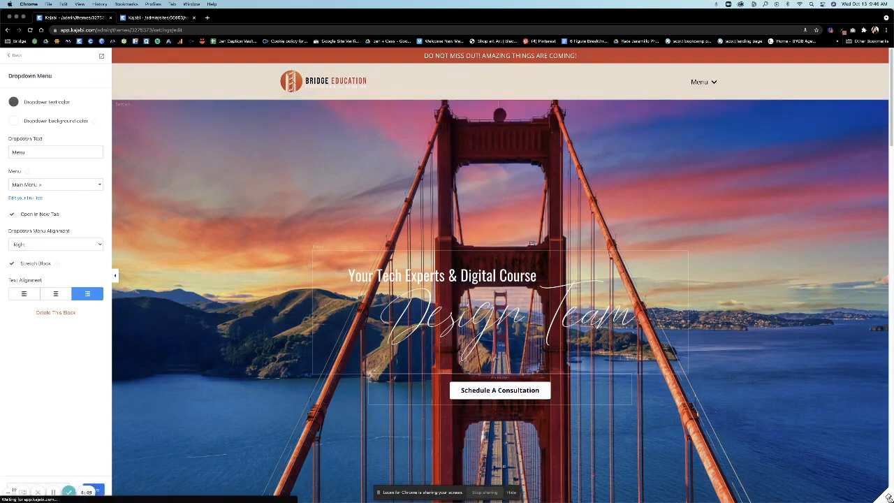
Step: Leave the Dropdown Menu panel and return to the header's block list, keeping the 'Menu' dropdown
scroll("down", 3)
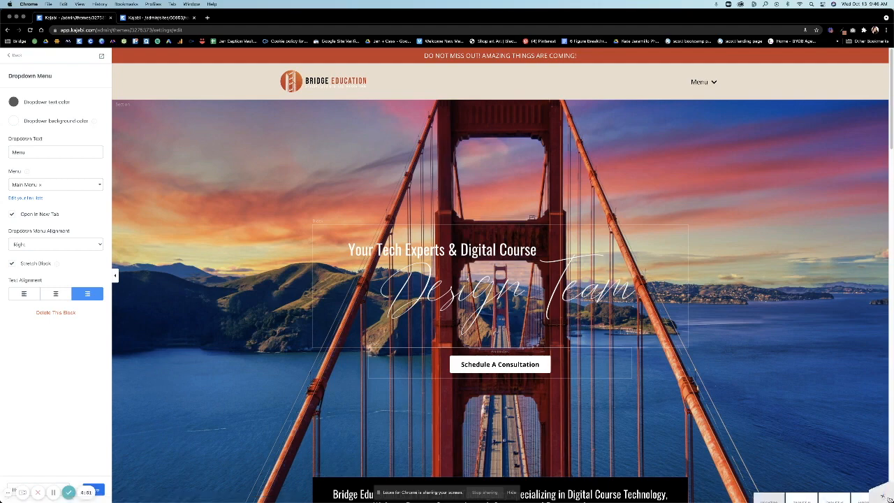
left_click(849, 492)
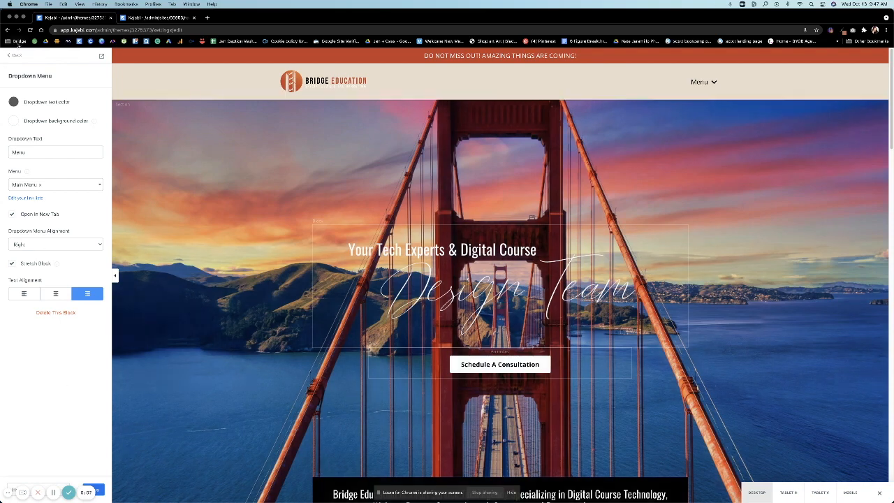
left_click(15, 56)
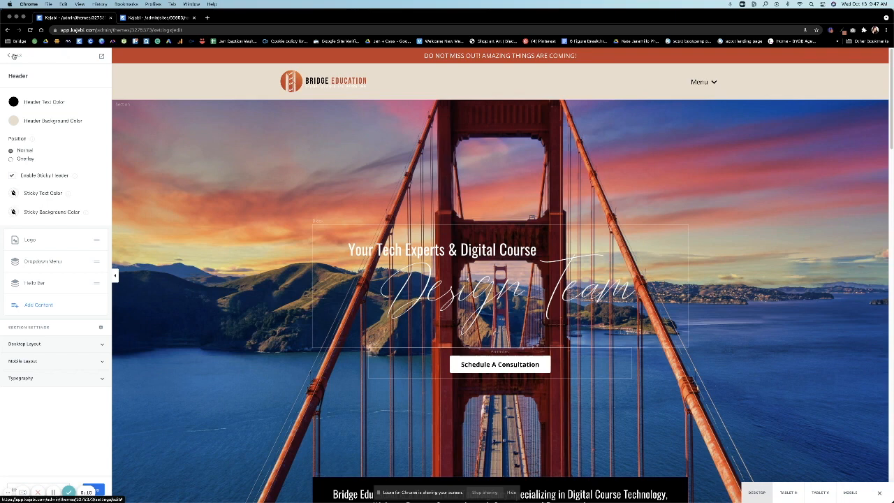
left_click(15, 56)
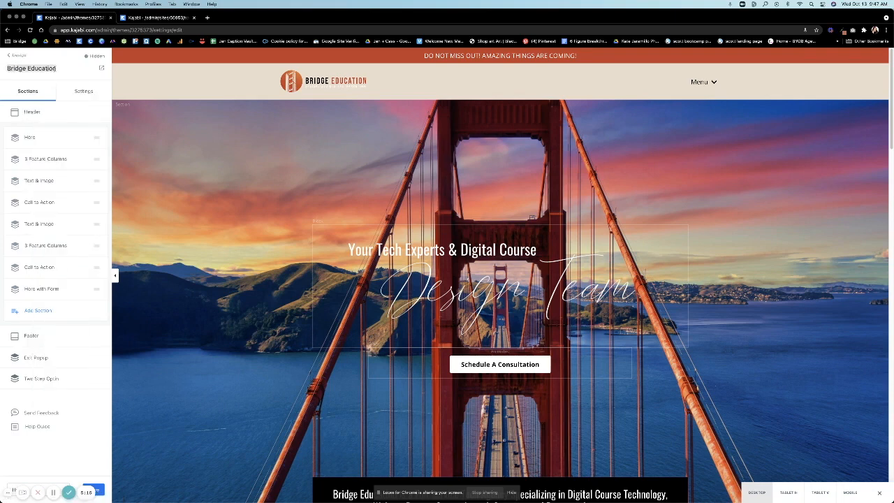
left_click(31, 112)
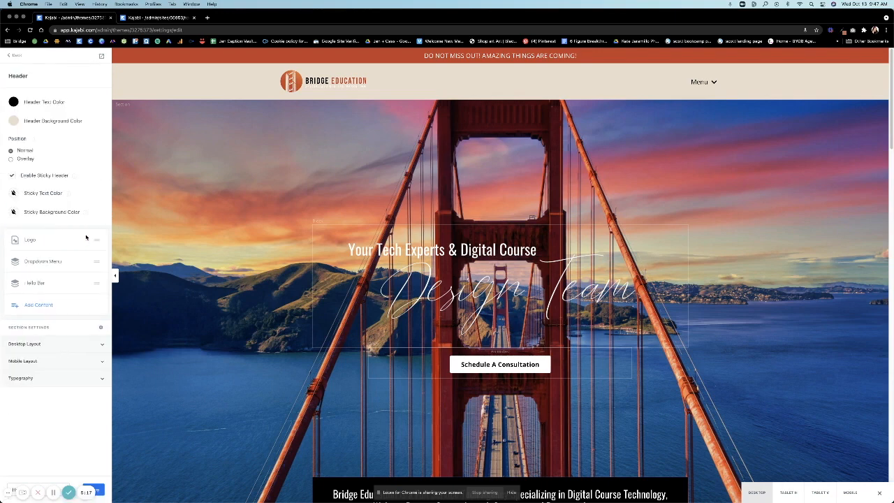